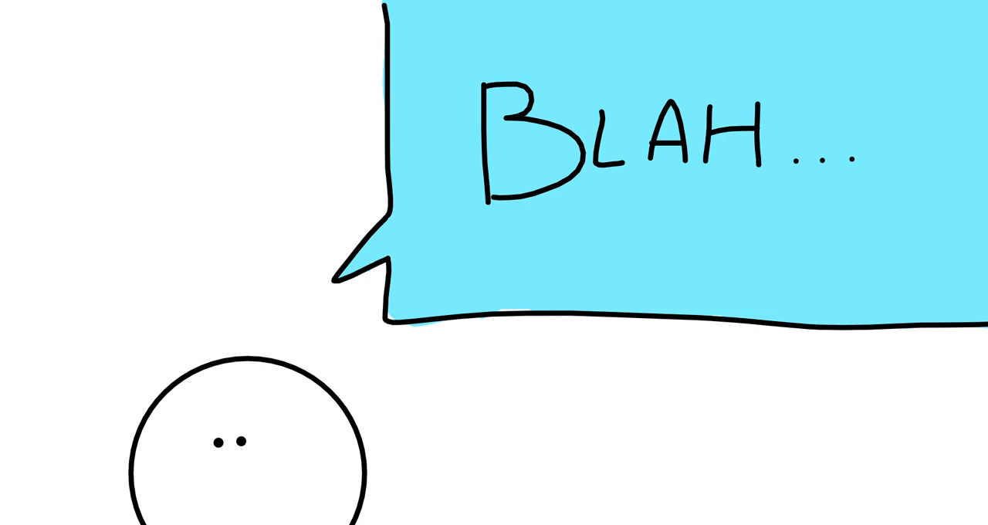
- Strike a red horizontal line through the word BLAH in the blue speech bubble
{"action": "left_click_drag", "start_coordinate": [440, 134], "coordinate": [888, 132]}
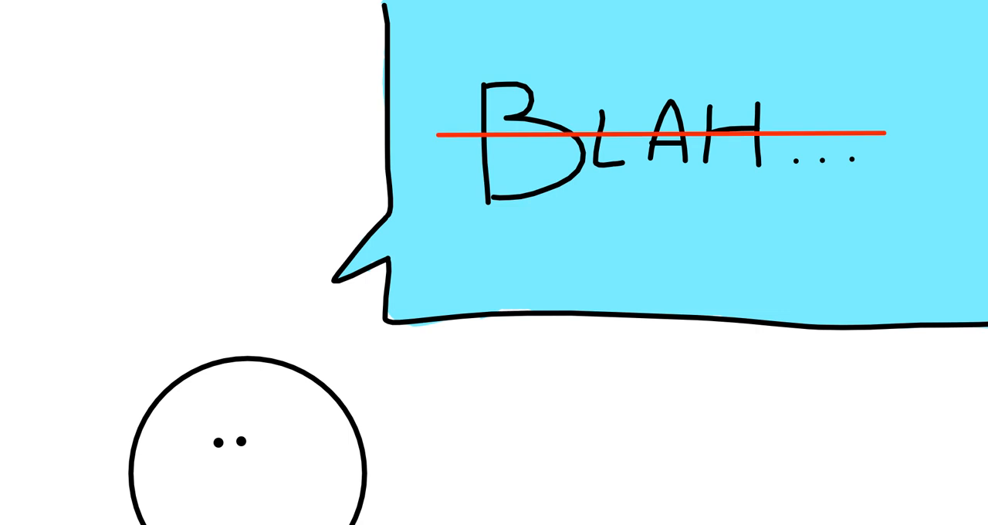